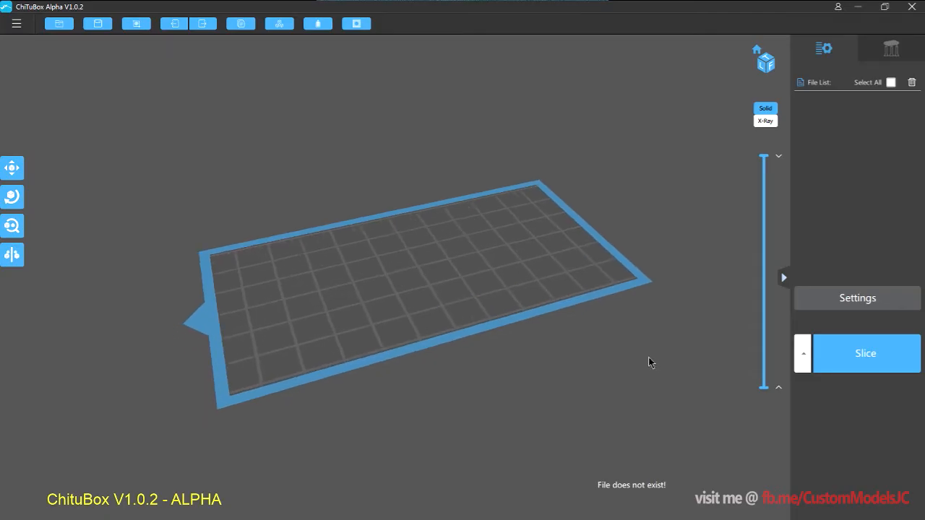
{"action": "mouse_move", "coordinate": [665, 350]}
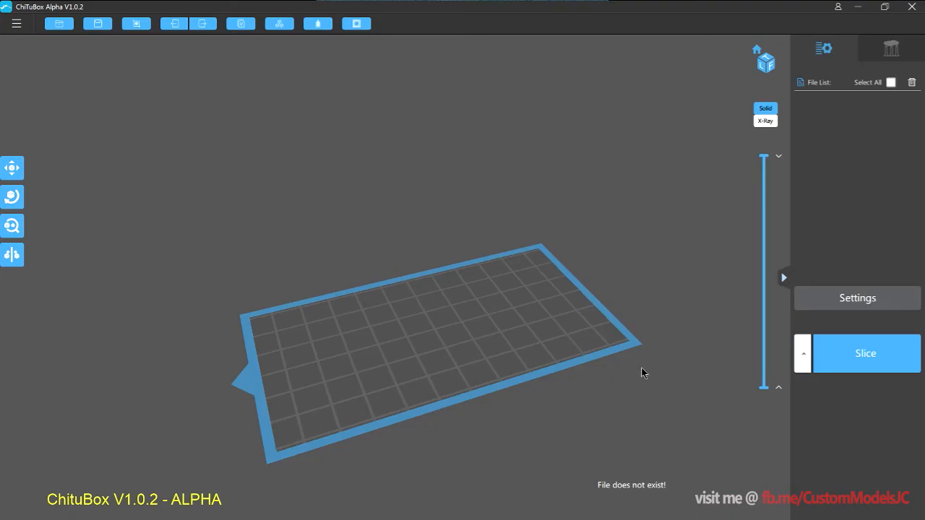
{"action": "mouse_move", "coordinate": [858, 297]}
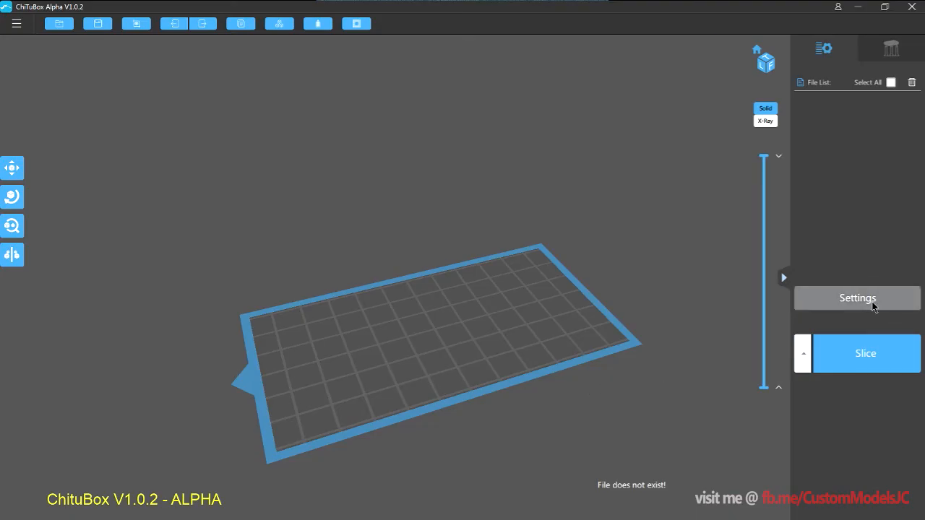
Delete the MOAI and AnyCubic Photon profiles so only Default remains in Settings
{"action": "left_click", "coordinate": [857, 297]}
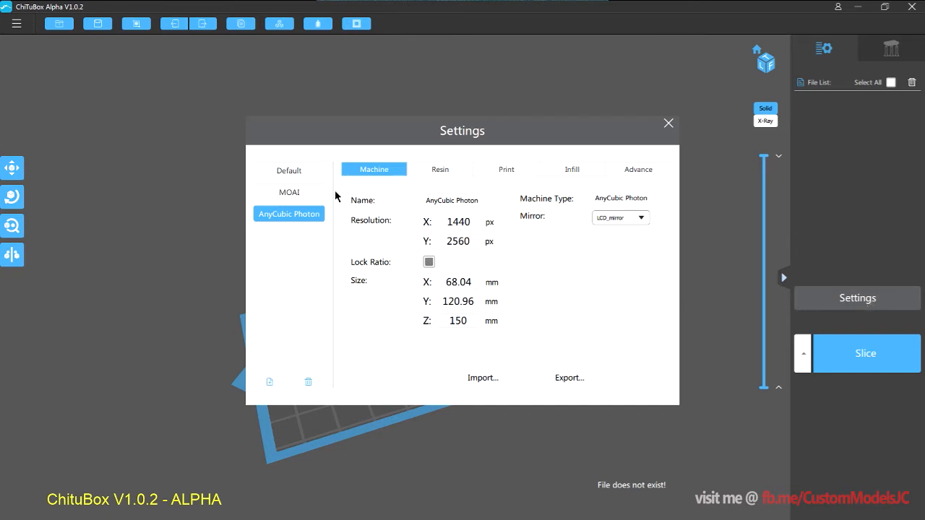
{"action": "left_click", "coordinate": [289, 171]}
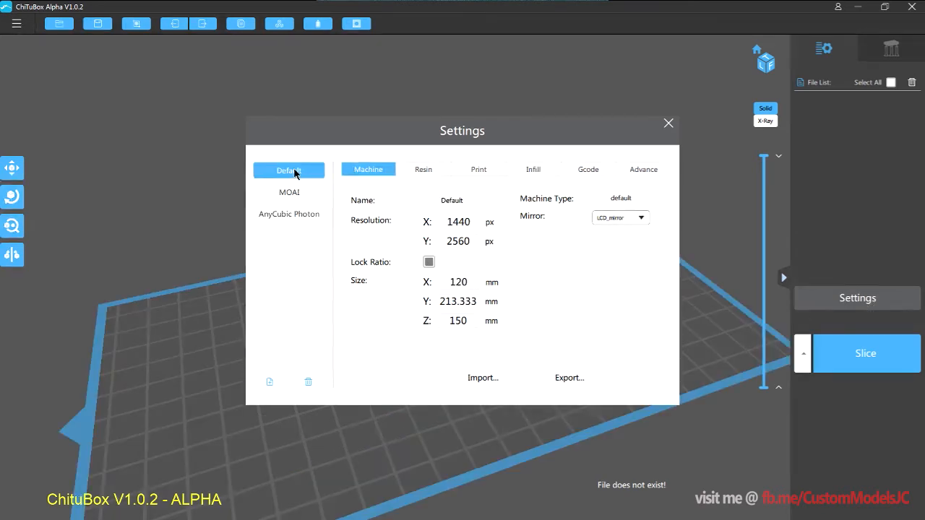
{"action": "mouse_move", "coordinate": [310, 261]}
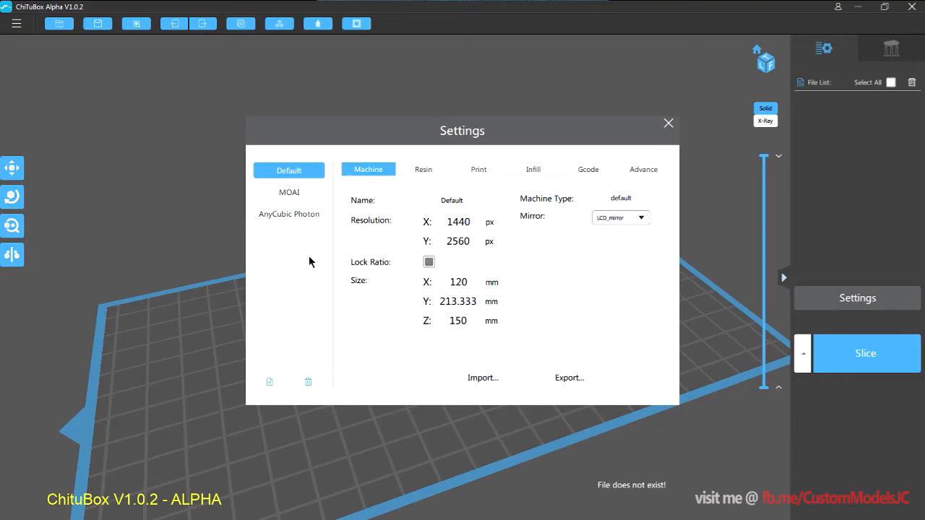
{"action": "left_click", "coordinate": [288, 214]}
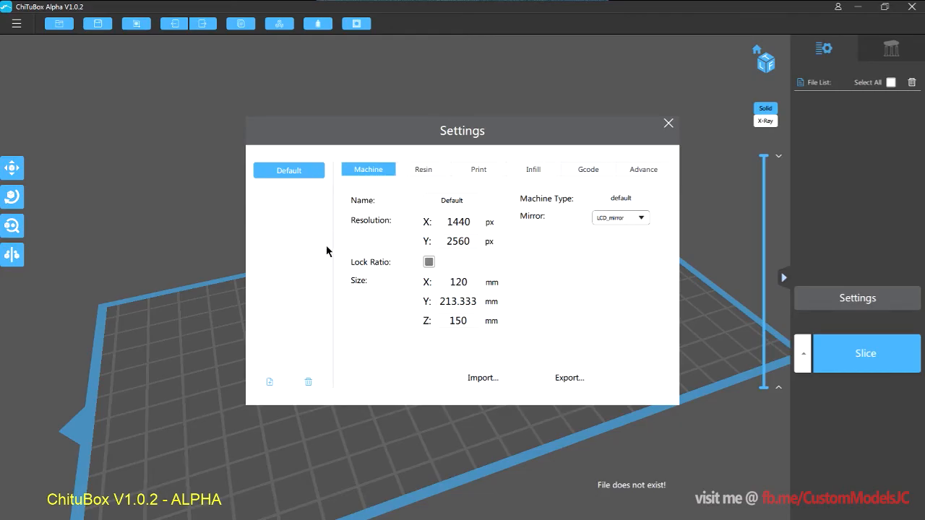
{"action": "mouse_move", "coordinate": [301, 302]}
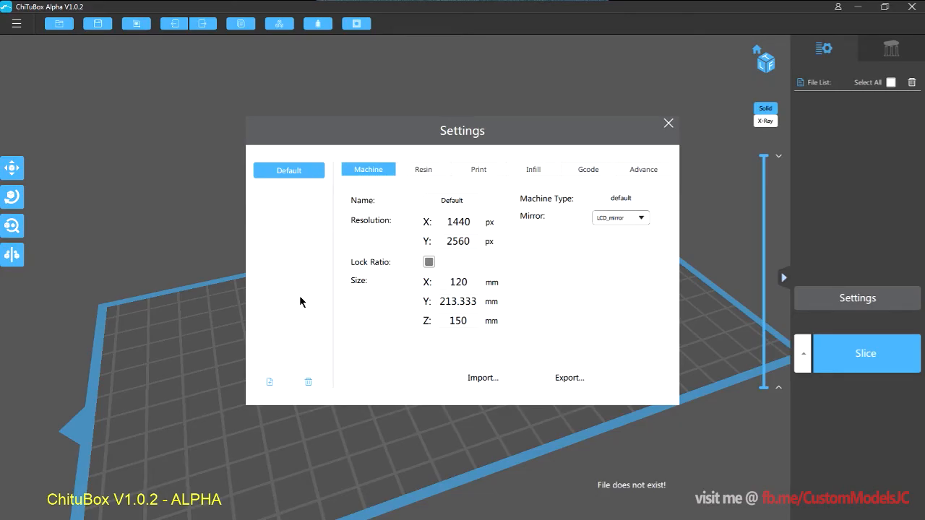
{"action": "mouse_move", "coordinate": [273, 370]}
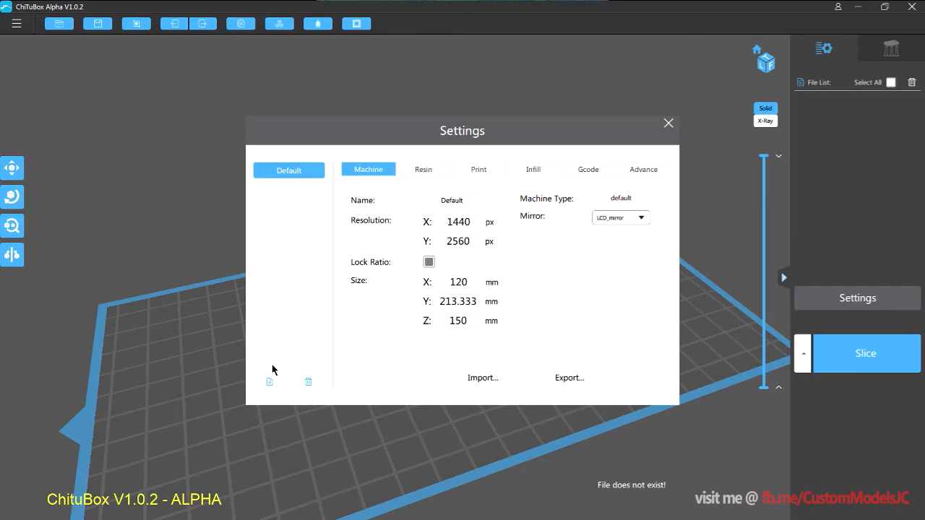
{"action": "mouse_move", "coordinate": [274, 367]}
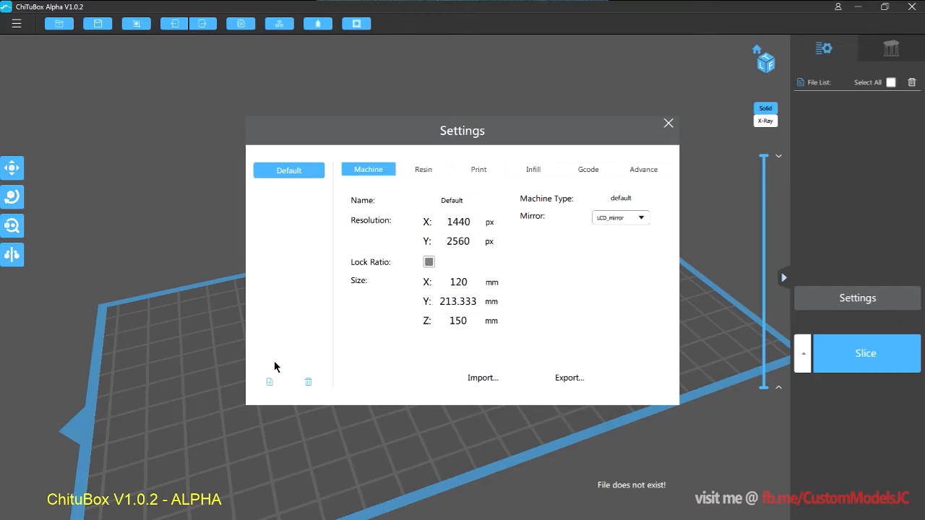
{"action": "mouse_move", "coordinate": [289, 364]}
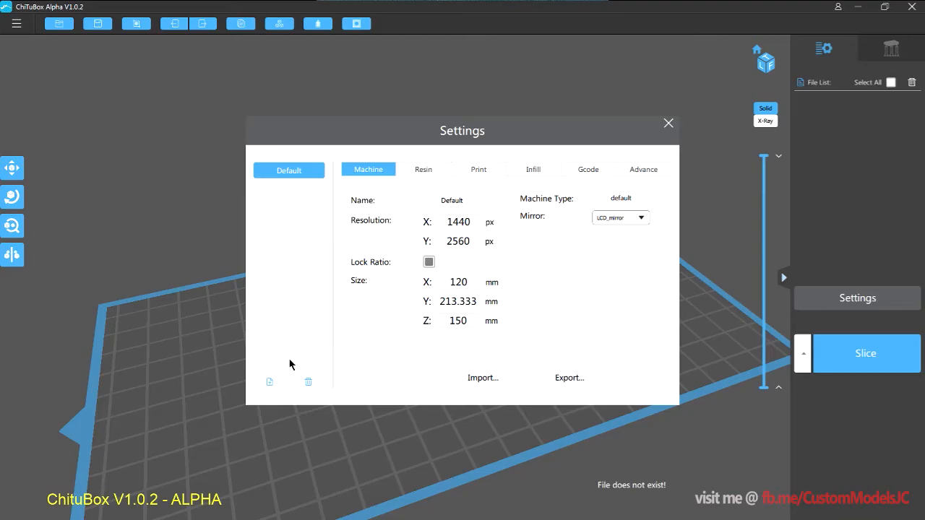
{"action": "mouse_move", "coordinate": [308, 362]}
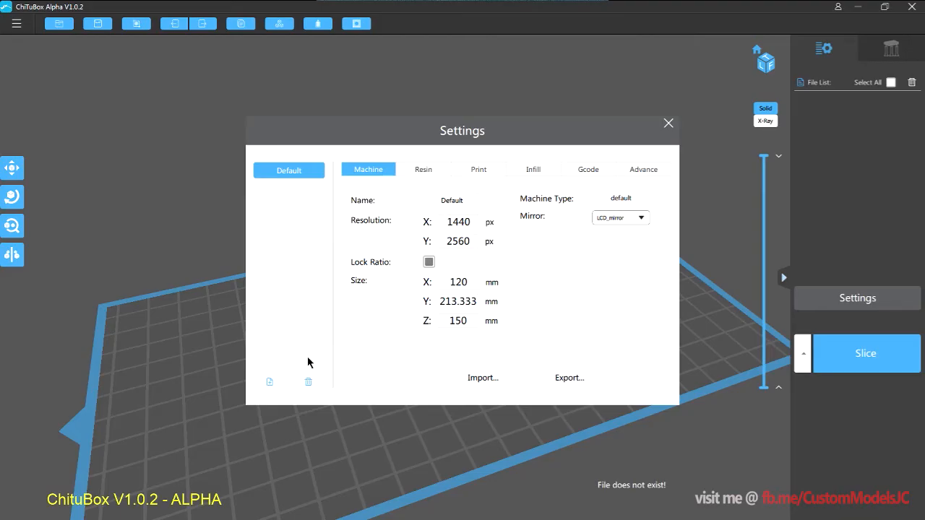
Add a new AnyCubic Photon machine profile from the machine list and confirm it
{"action": "left_click", "coordinate": [269, 381]}
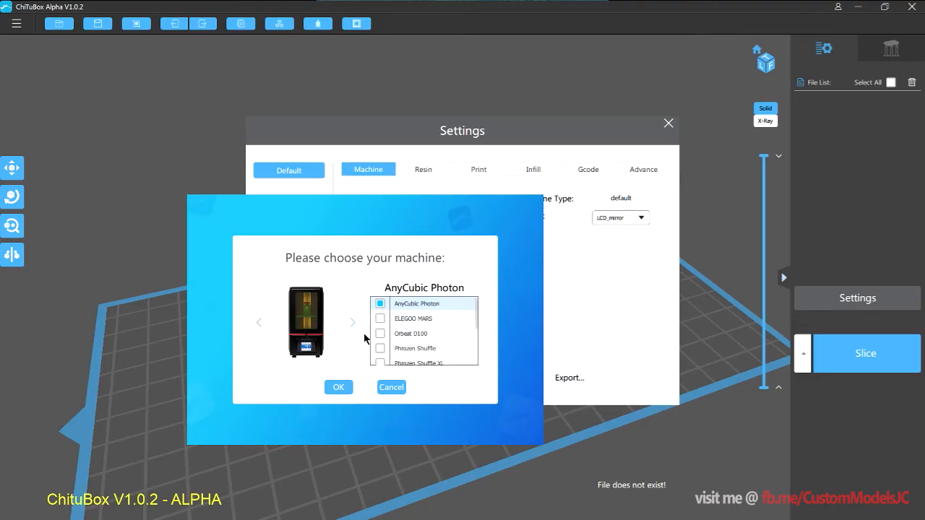
{"action": "scroll", "scroll_direction": "down", "scroll_amount": 3}
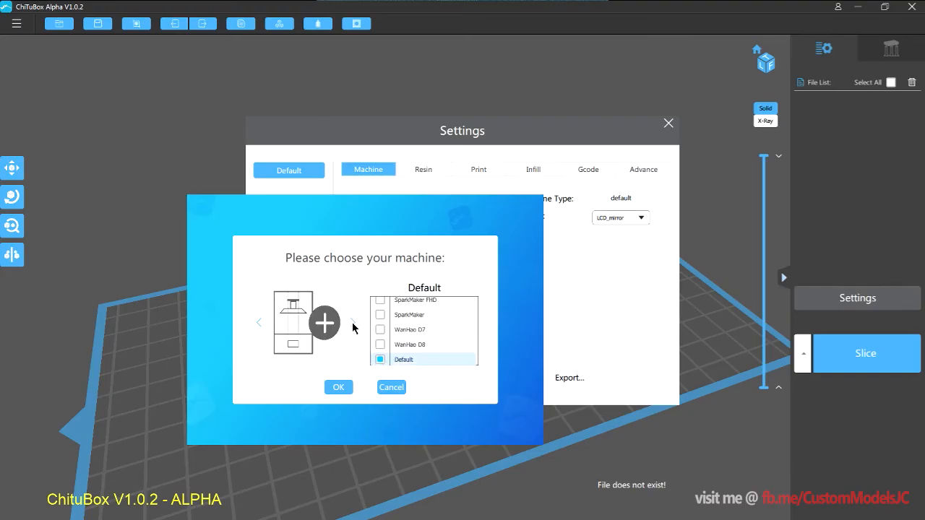
{"action": "left_click", "coordinate": [258, 322]}
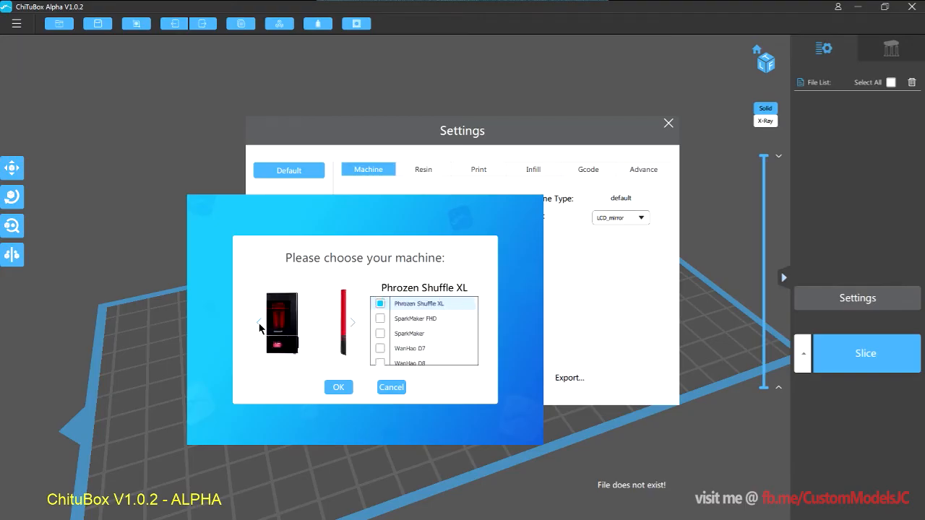
{"action": "left_click", "coordinate": [259, 322]}
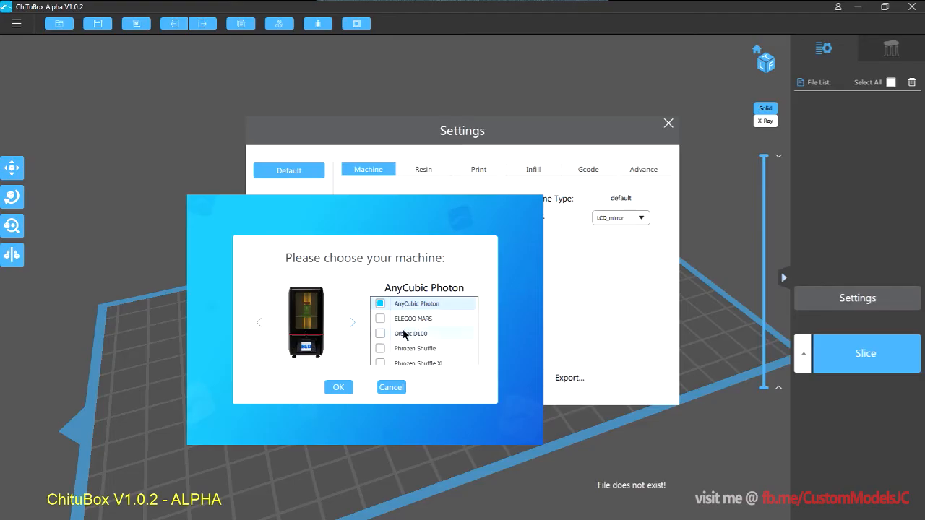
{"action": "mouse_move", "coordinate": [459, 317]}
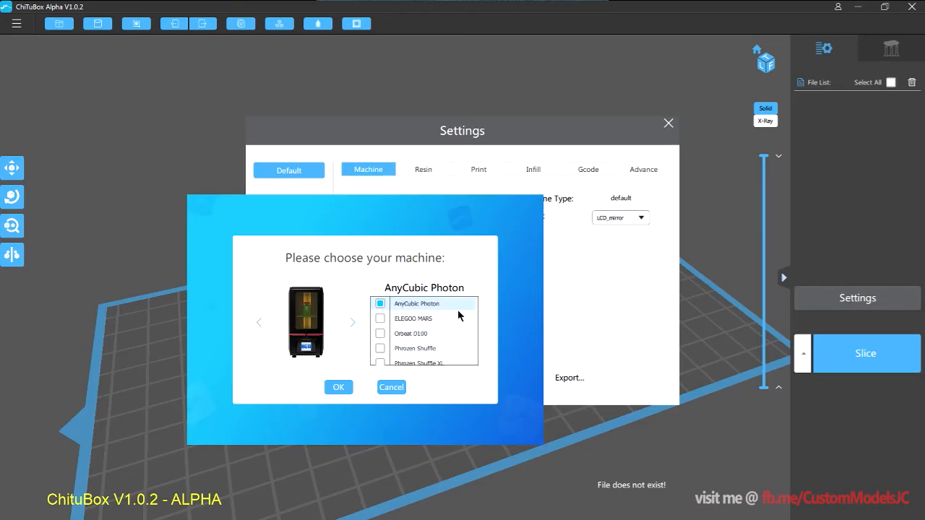
{"action": "mouse_move", "coordinate": [455, 312]}
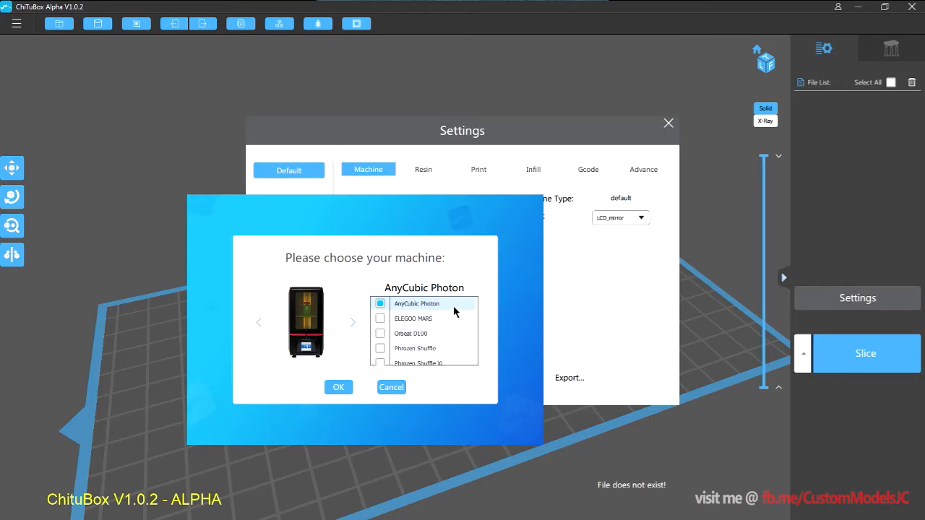
{"action": "left_click", "coordinate": [338, 387]}
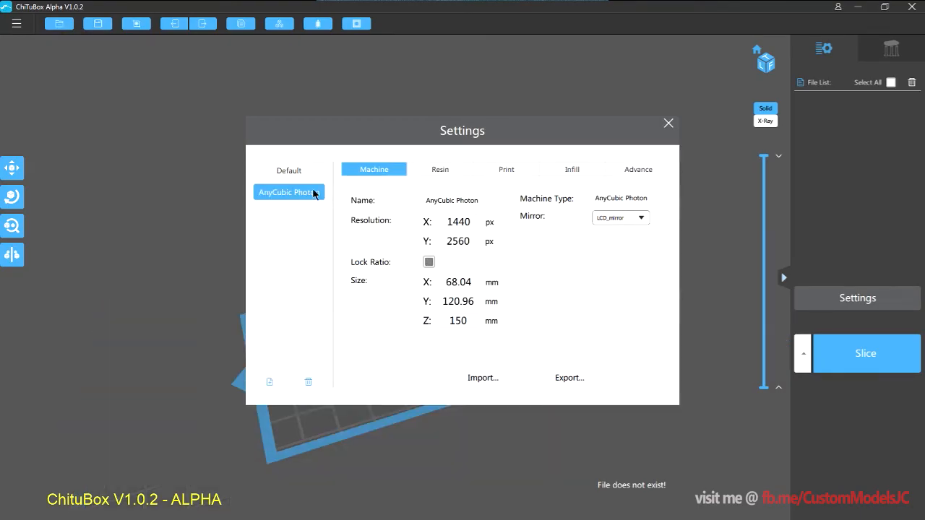
{"action": "mouse_move", "coordinate": [310, 204]}
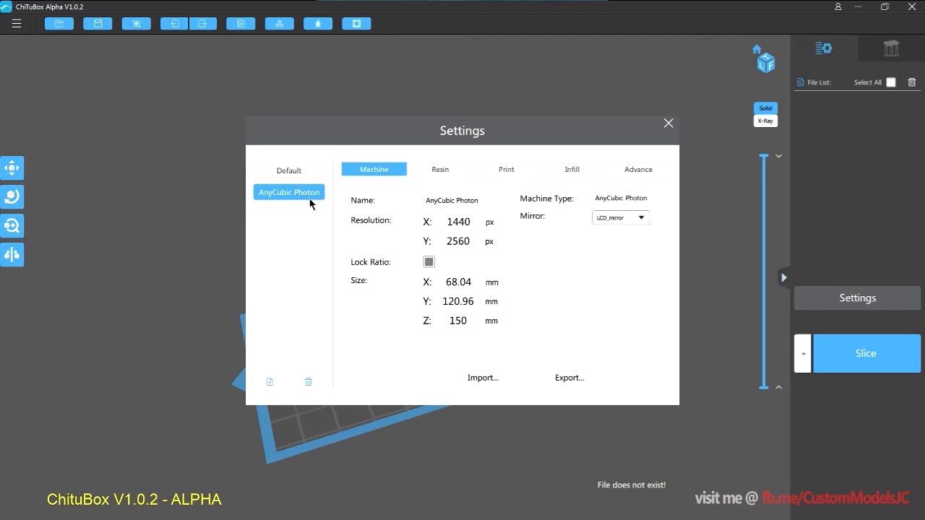
{"action": "mouse_move", "coordinate": [374, 251]}
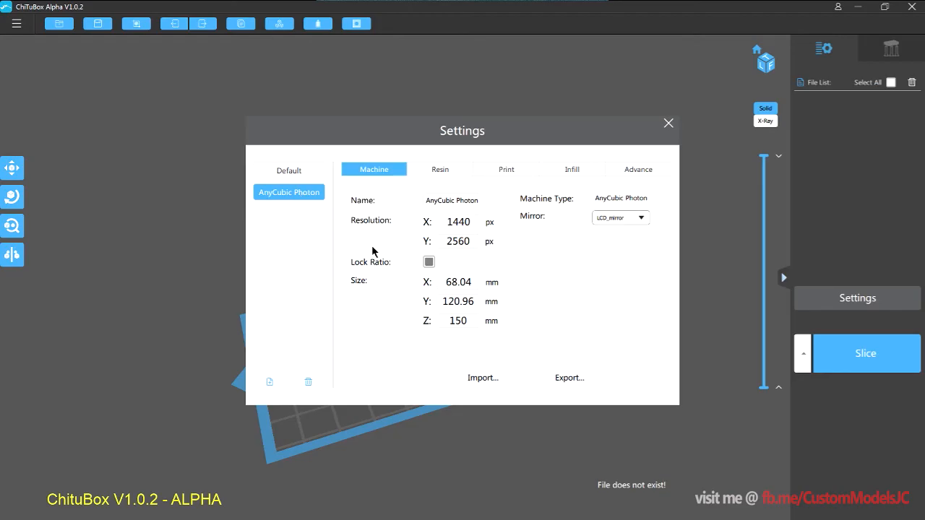
{"action": "mouse_move", "coordinate": [317, 320]}
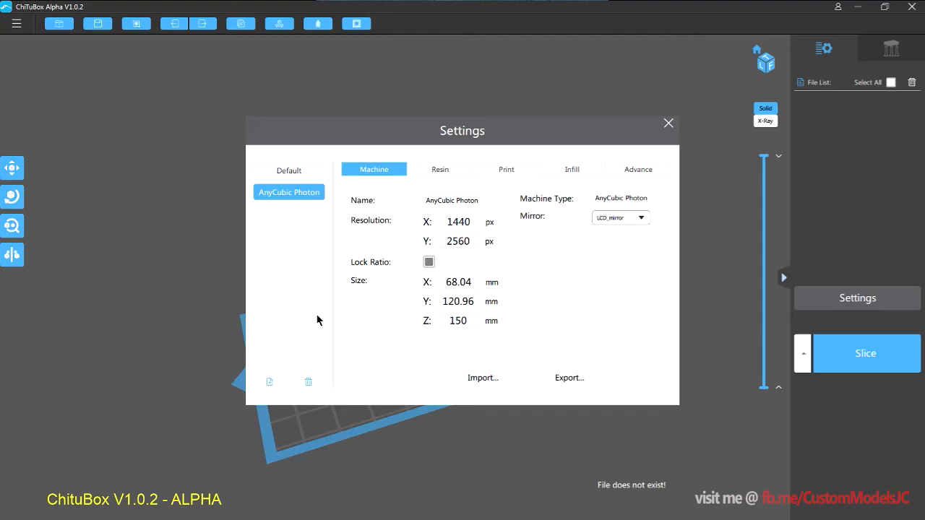
{"action": "mouse_move", "coordinate": [347, 307]}
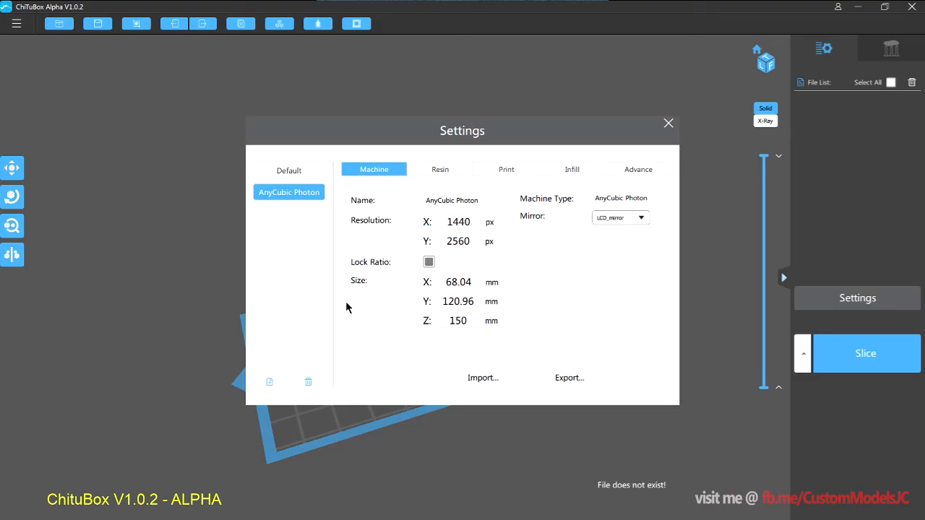
{"action": "mouse_move", "coordinate": [382, 286]}
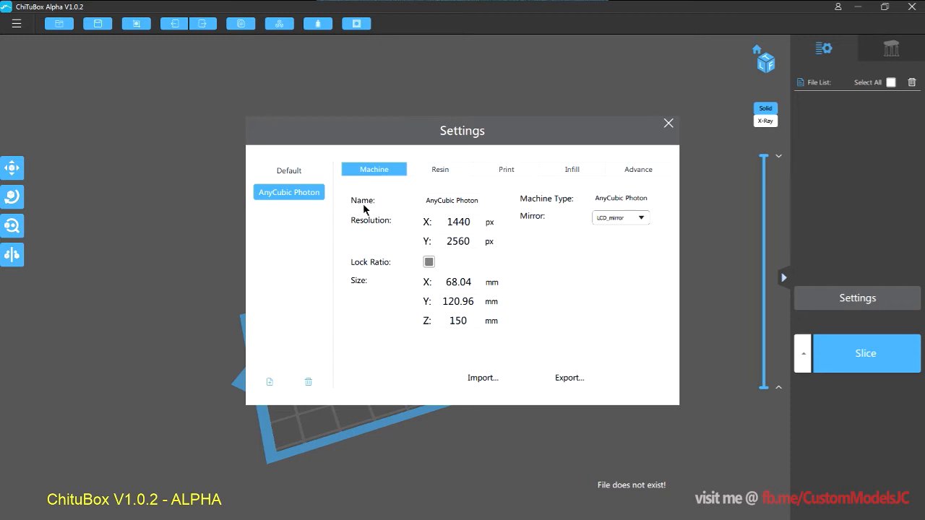
{"action": "mouse_move", "coordinate": [392, 219]}
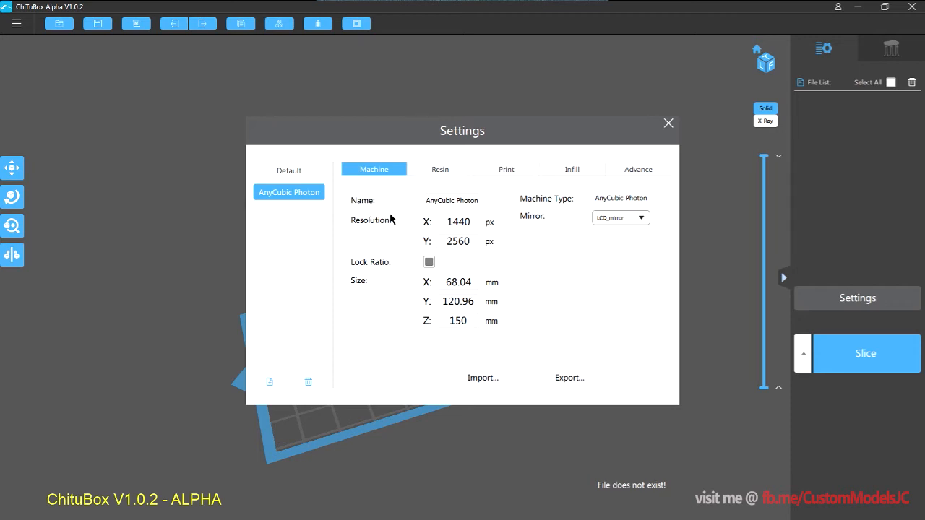
{"action": "mouse_move", "coordinate": [347, 251]}
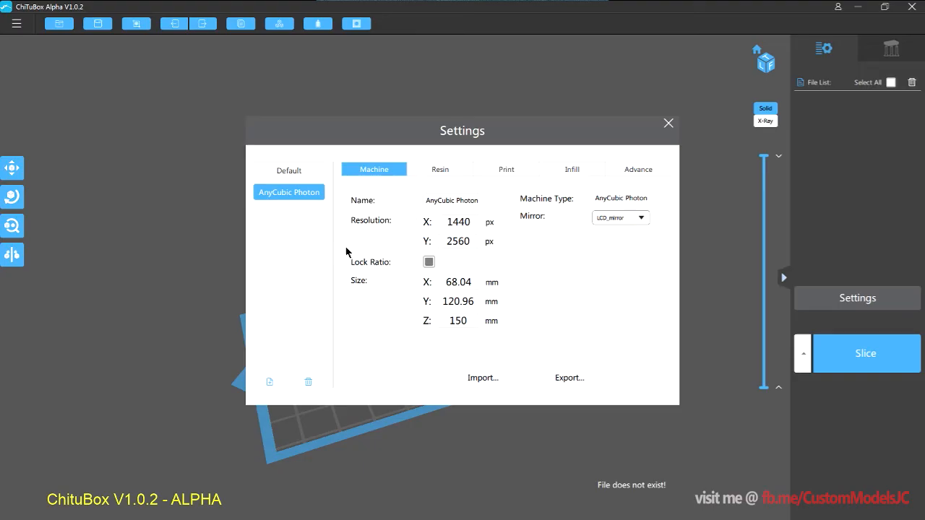
{"action": "mouse_move", "coordinate": [403, 234]}
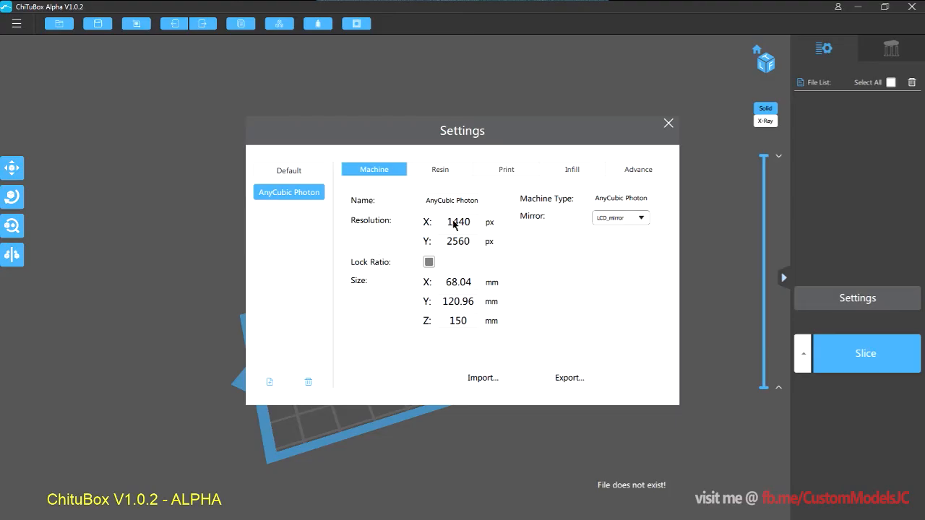
{"action": "mouse_move", "coordinate": [633, 270]}
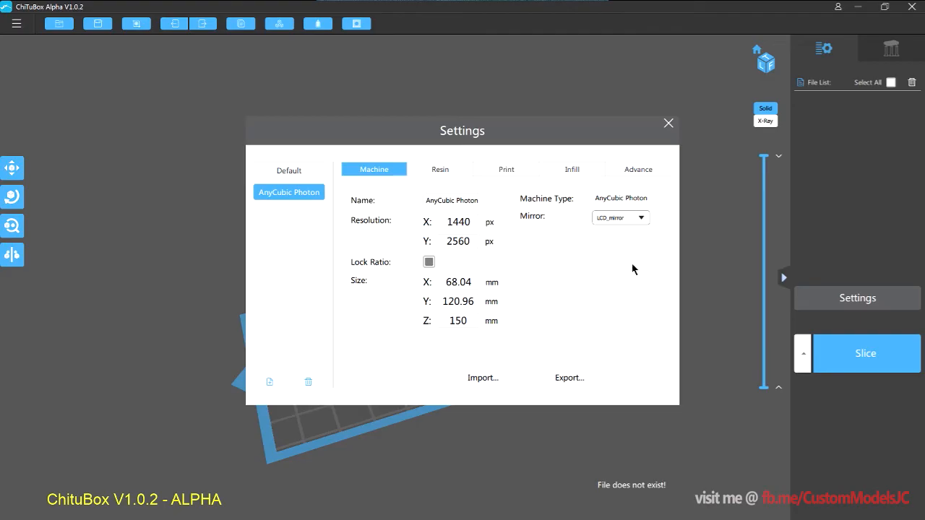
{"action": "mouse_move", "coordinate": [572, 320]}
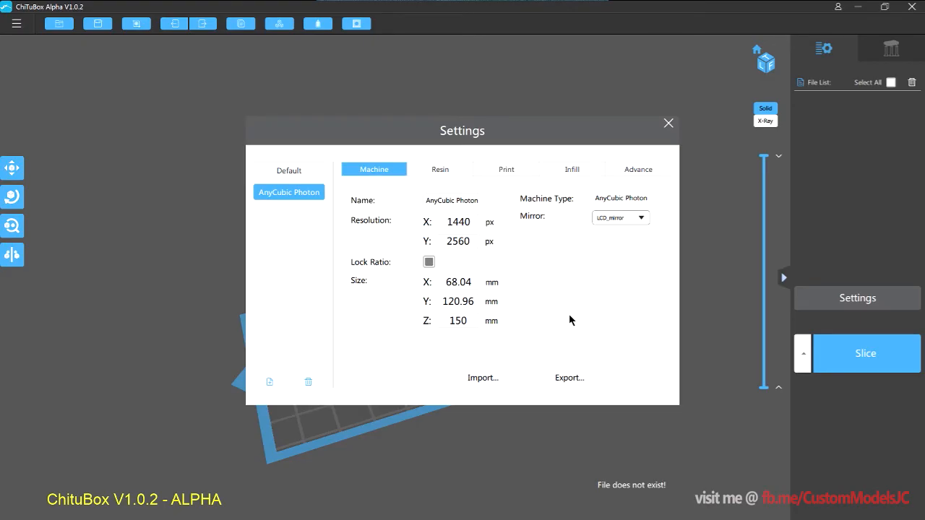
{"action": "mouse_move", "coordinate": [574, 321]}
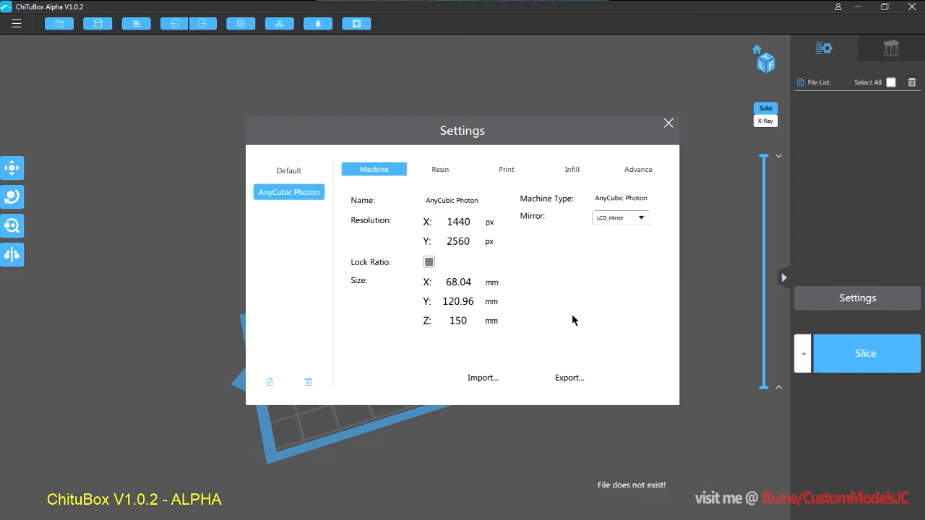
{"action": "mouse_move", "coordinate": [568, 323]}
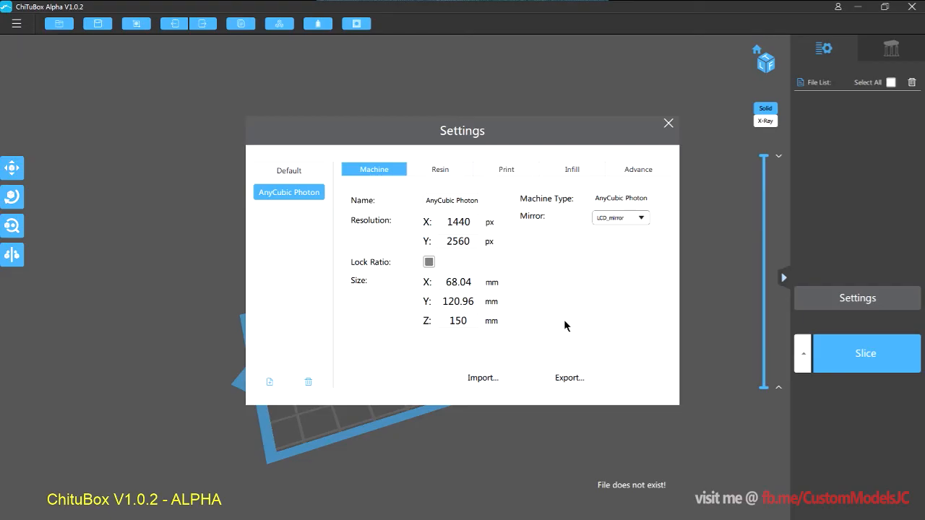
{"action": "mouse_move", "coordinate": [556, 316]}
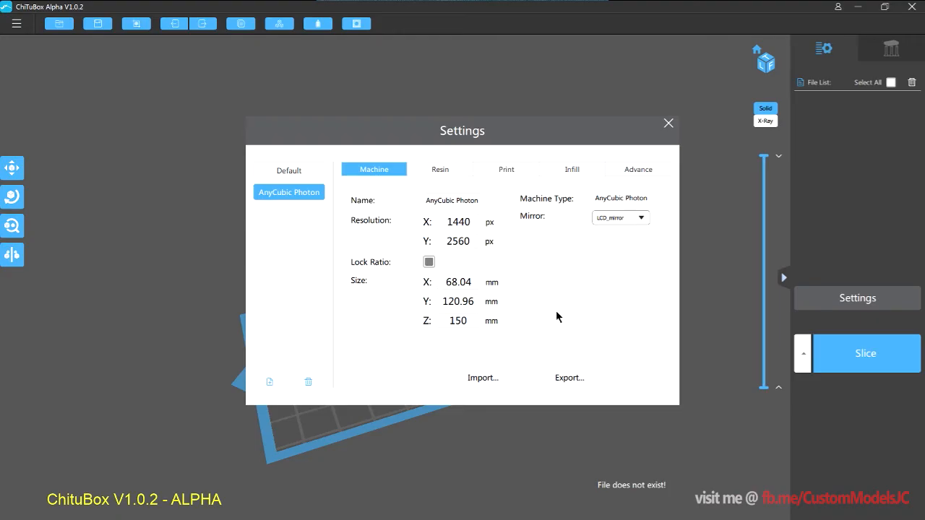
{"action": "mouse_move", "coordinate": [566, 318]}
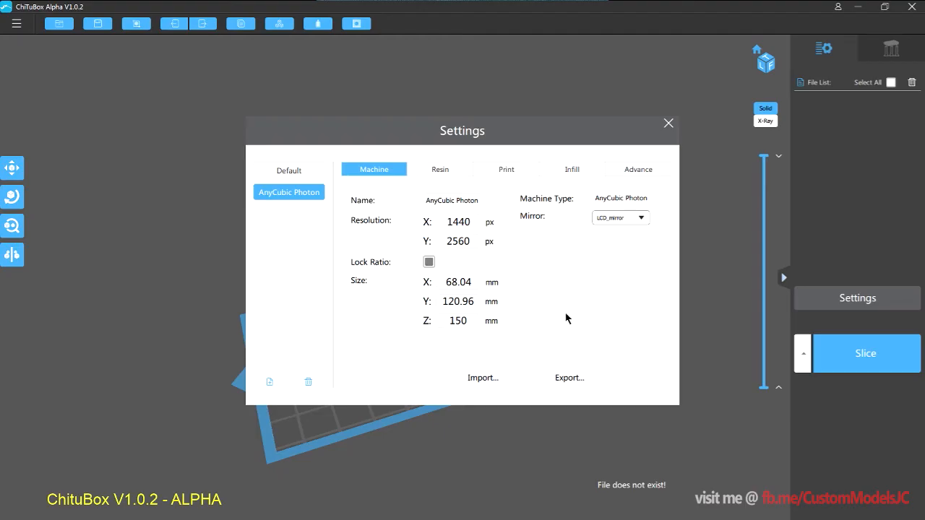
{"action": "mouse_move", "coordinate": [557, 318]}
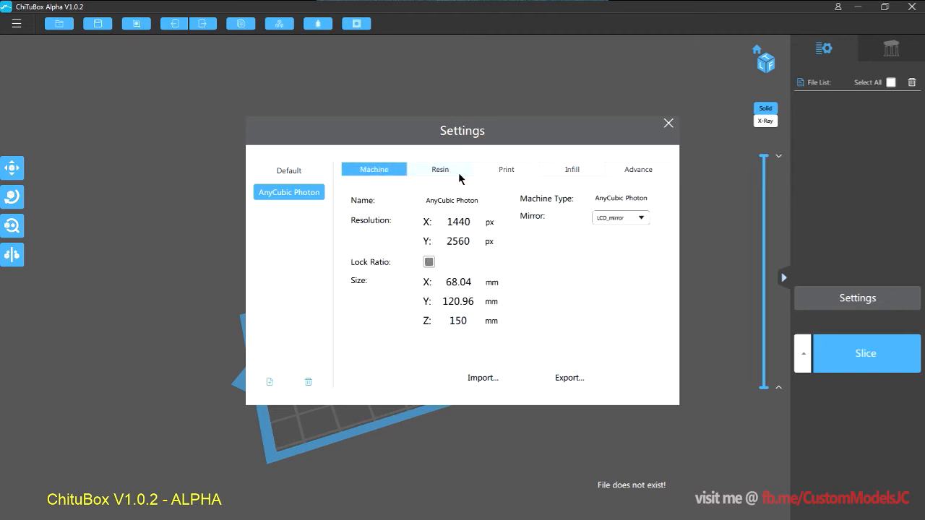
Show the AnyCubic Photon resin settings (normal resin, 1.1 g/ml, cost 150)
{"action": "left_click", "coordinate": [439, 169]}
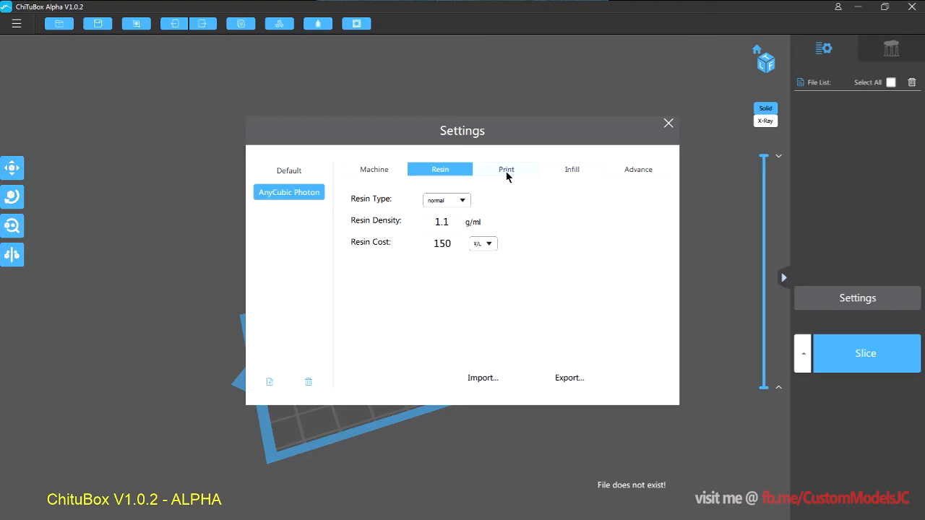
Show the AnyCubic Photon print settings and select the Light-off Delay field
{"action": "left_click", "coordinate": [506, 169]}
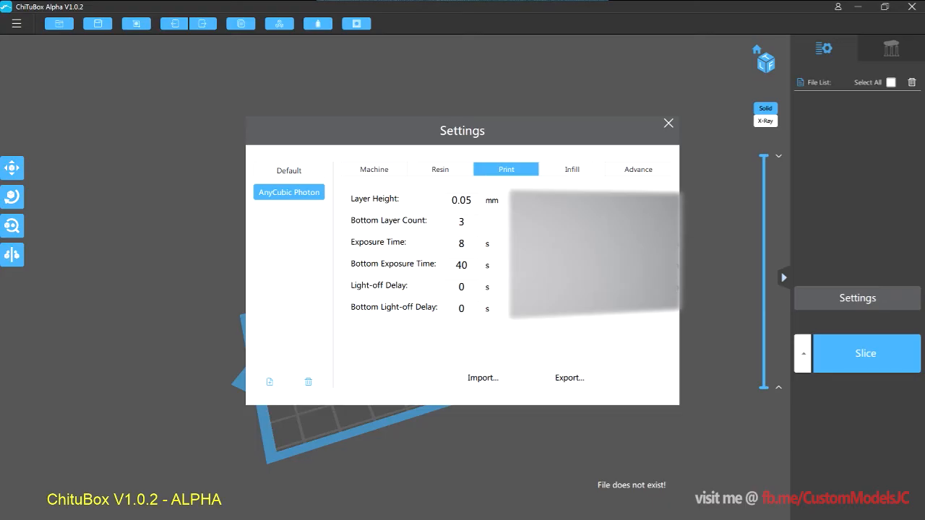
{"action": "mouse_move", "coordinate": [550, 356]}
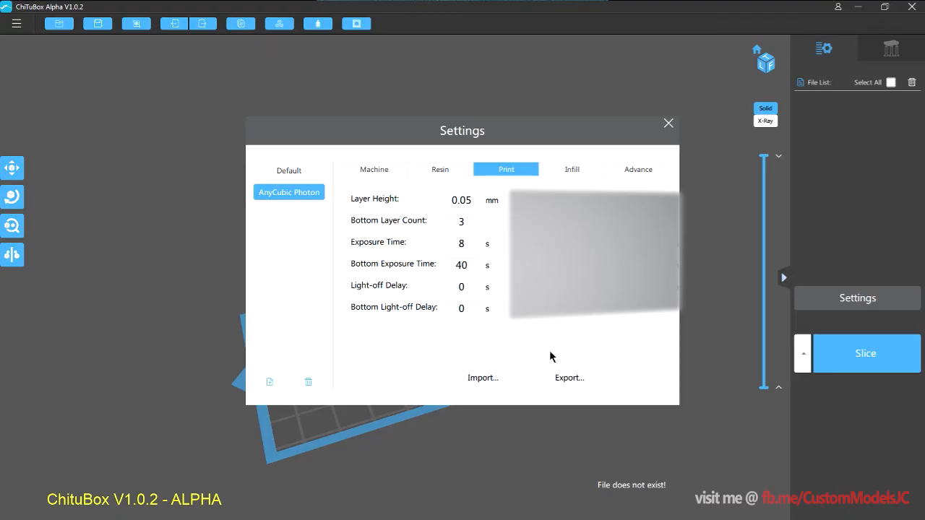
{"action": "mouse_move", "coordinate": [383, 353]}
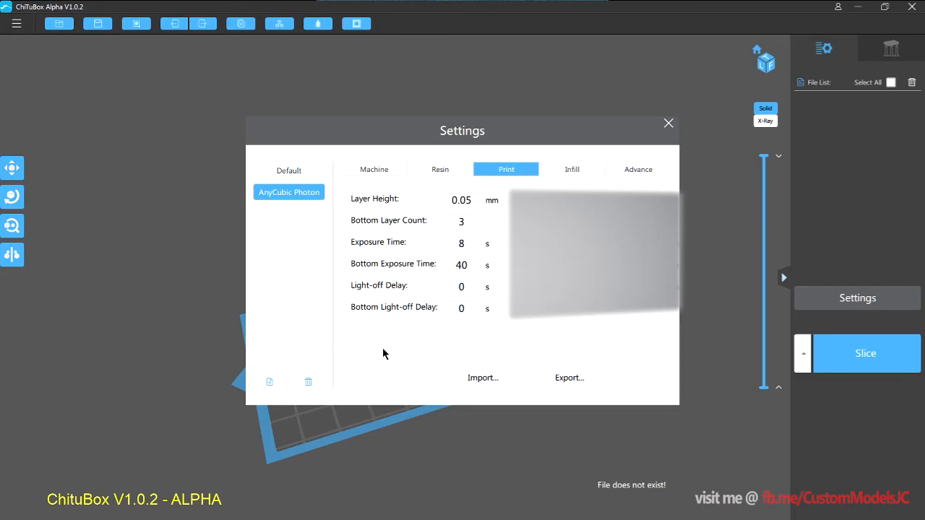
{"action": "mouse_move", "coordinate": [382, 347]}
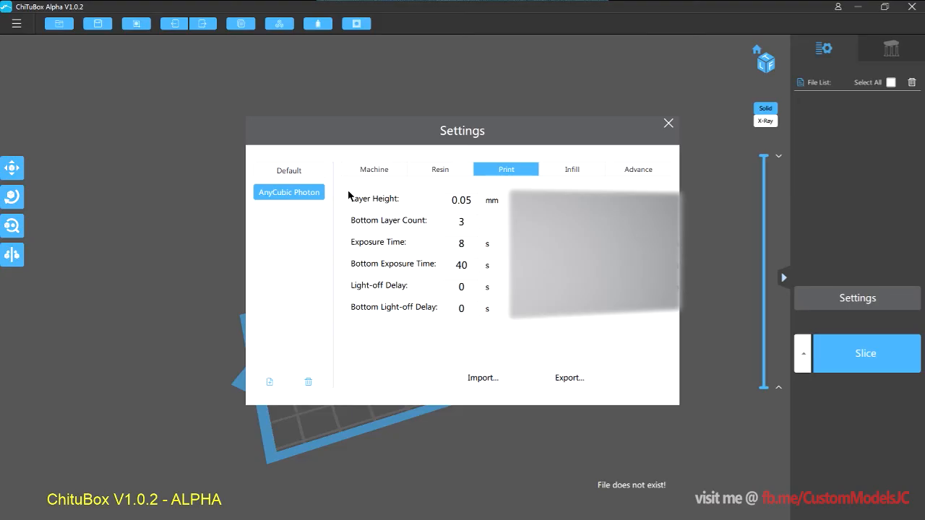
{"action": "mouse_move", "coordinate": [350, 199]}
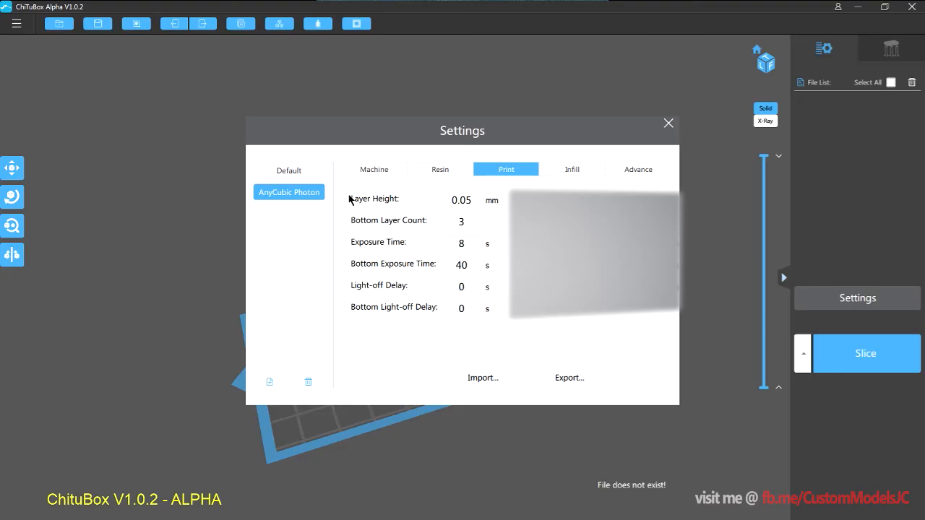
{"action": "mouse_move", "coordinate": [349, 198]}
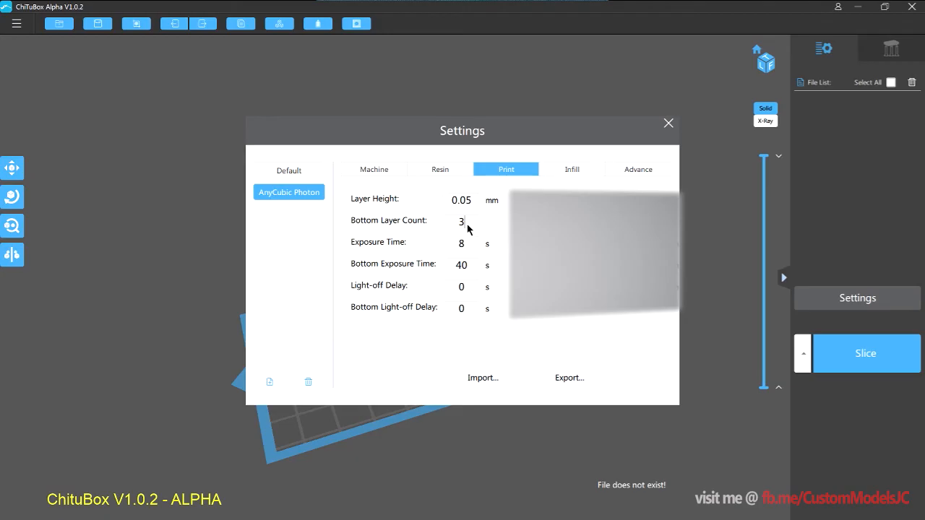
{"action": "mouse_move", "coordinate": [483, 280]}
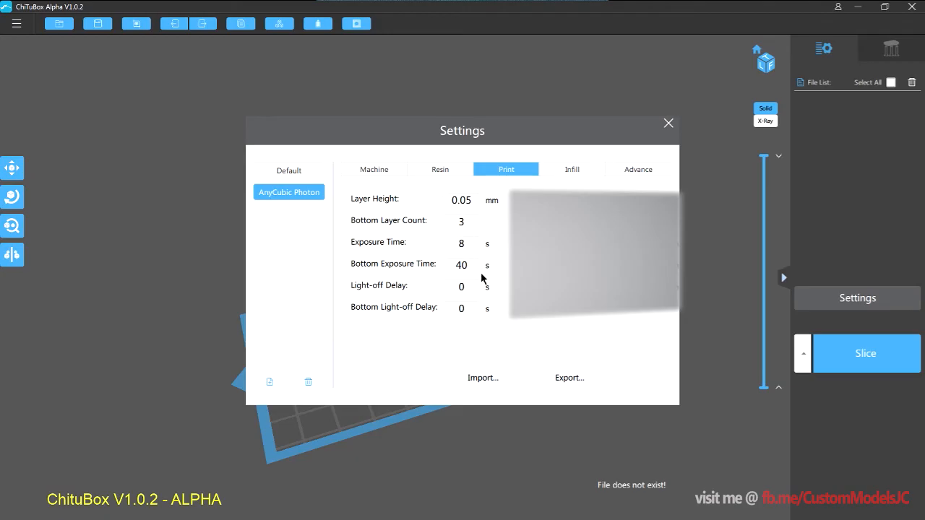
{"action": "mouse_move", "coordinate": [470, 283]}
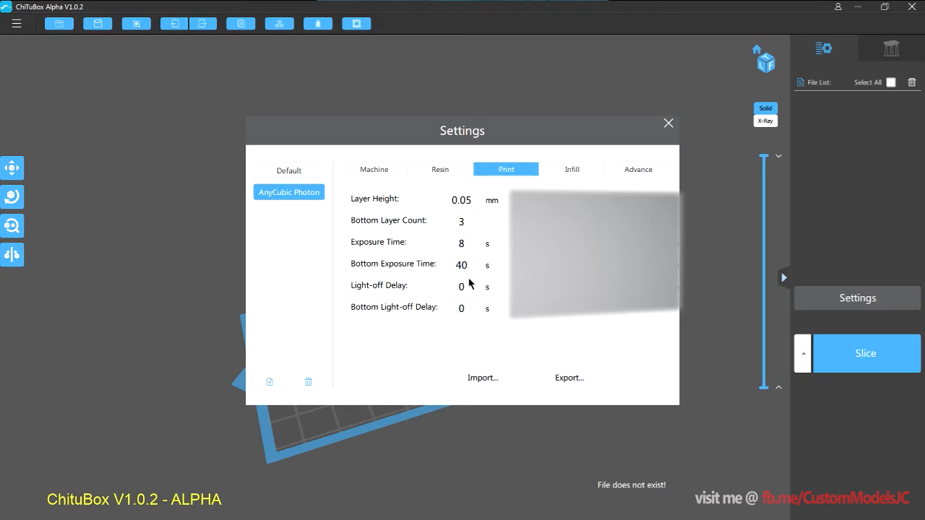
{"action": "left_click", "coordinate": [461, 286]}
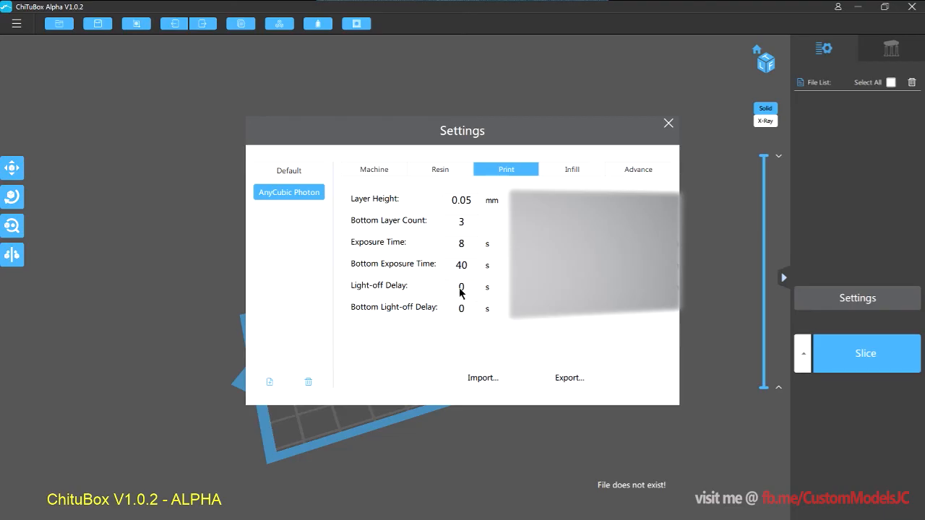
{"action": "mouse_move", "coordinate": [456, 325]}
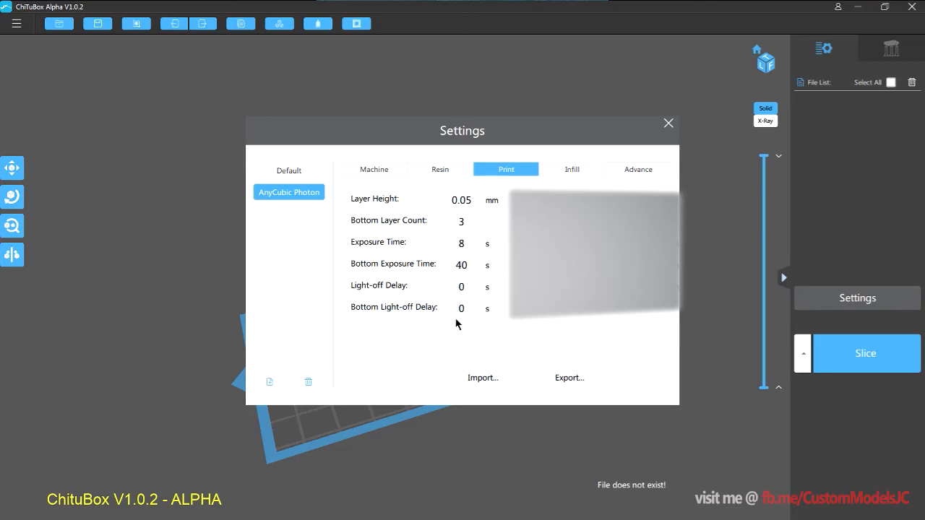
{"action": "mouse_move", "coordinate": [468, 295]}
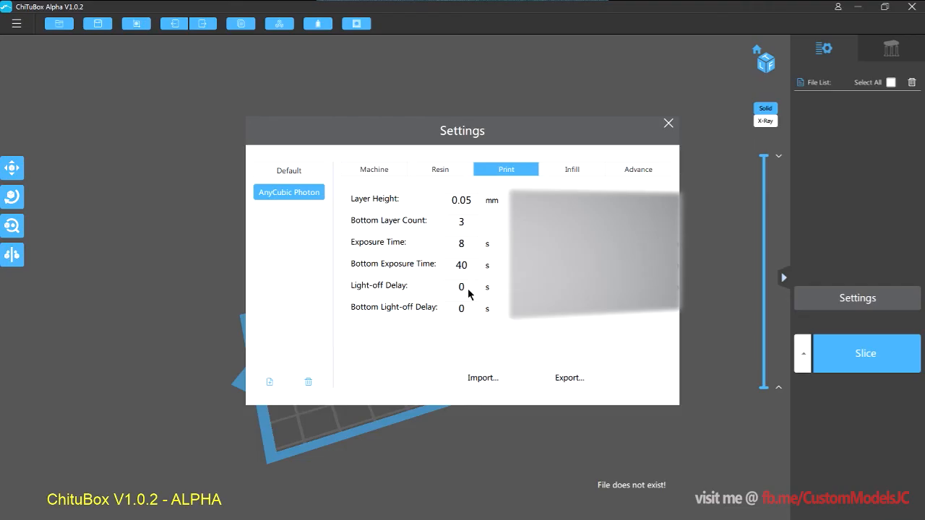
Set Light-off Delay and Bottom Light-off Delay to 6.5 s, then review the exposure times
{"action": "left_click", "coordinate": [461, 286]}
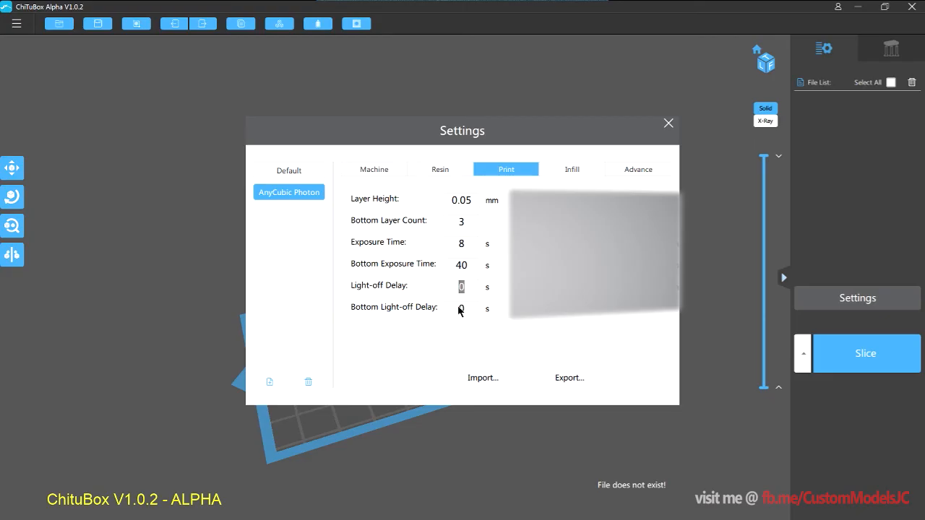
{"action": "type", "text": "6.5"}
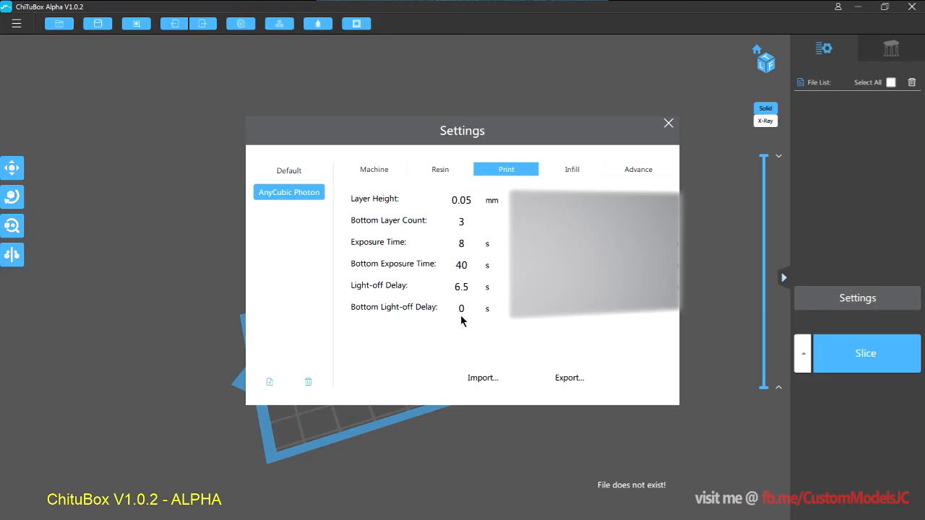
{"action": "type", "text": "65"}
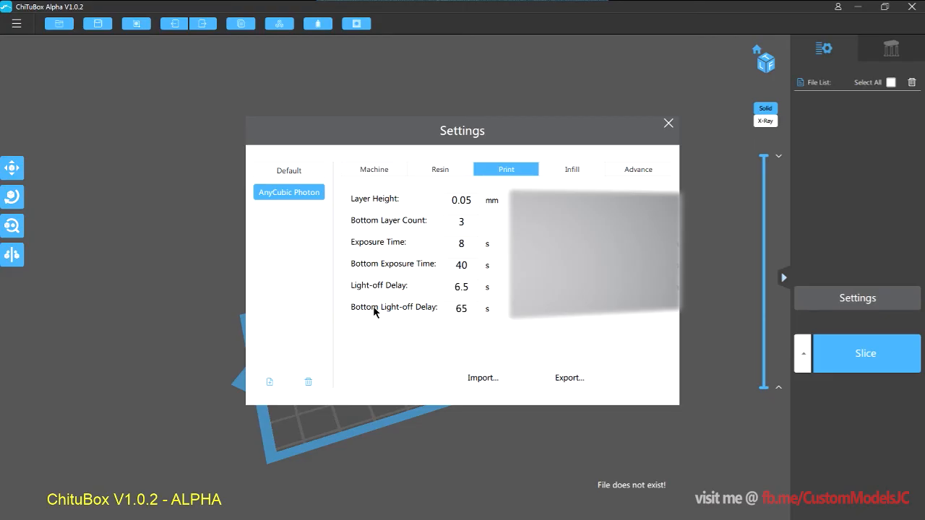
{"action": "type", "text": "6.5"}
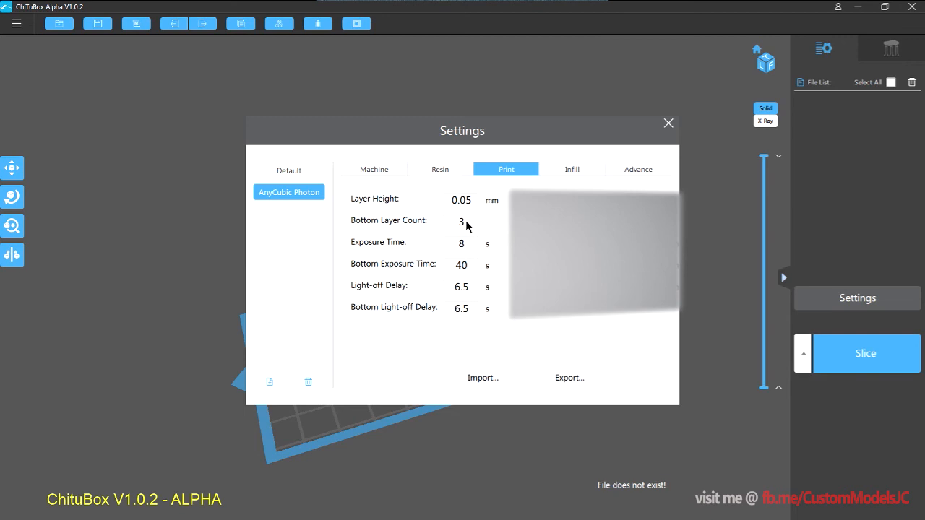
{"action": "left_click", "coordinate": [461, 242]}
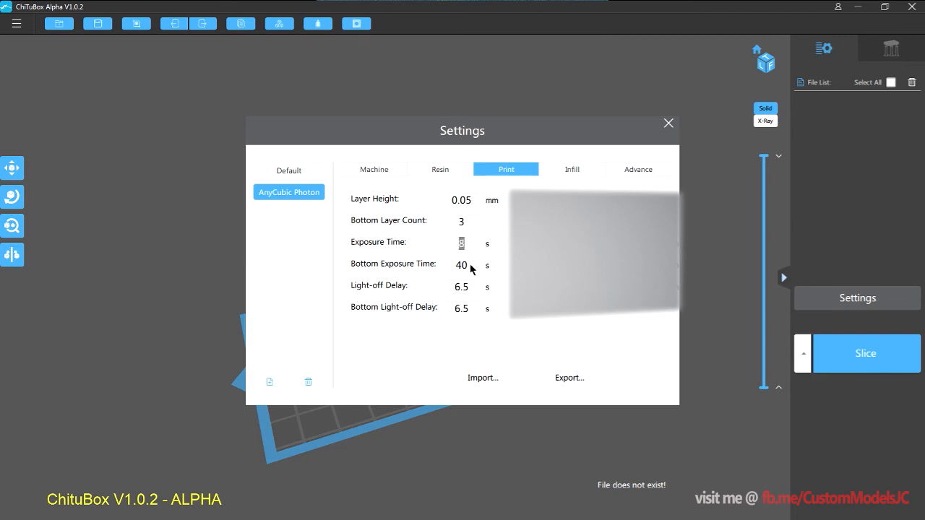
{"action": "left_click", "coordinate": [461, 265]}
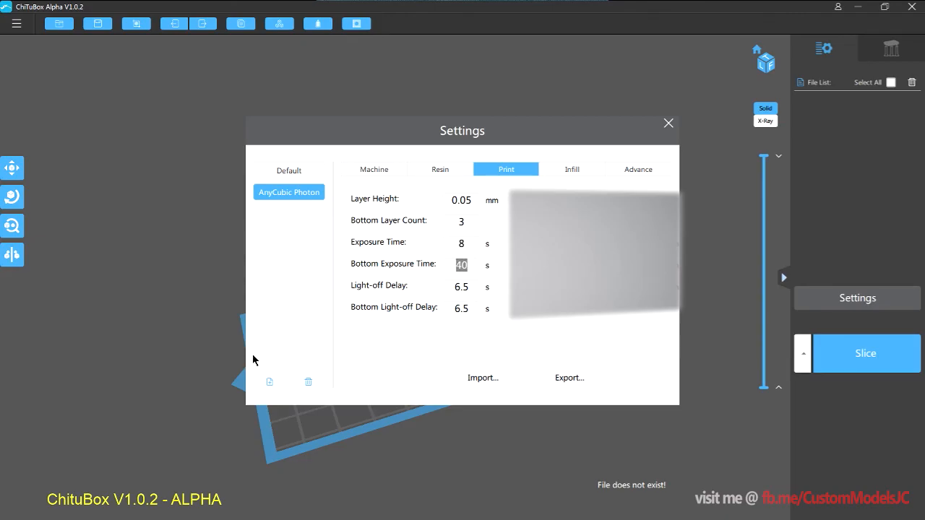
{"action": "left_click", "coordinate": [373, 169]}
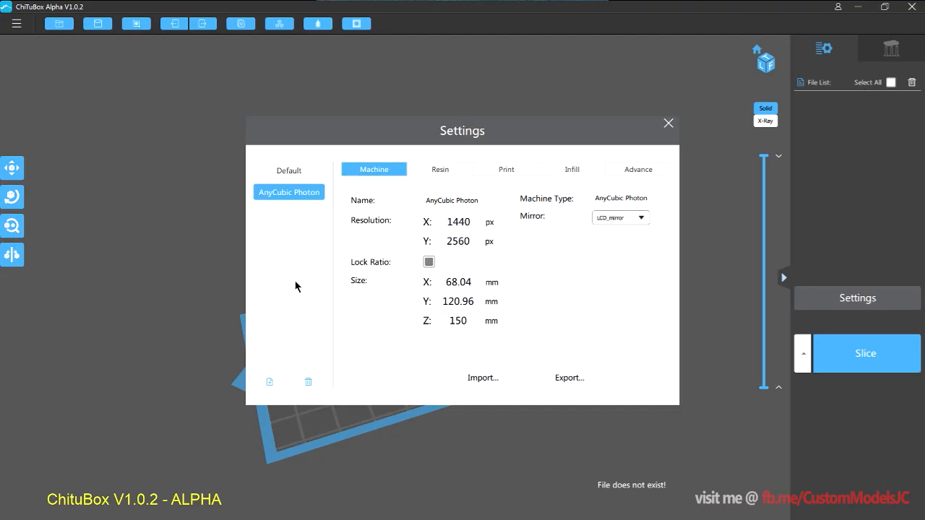
{"action": "mouse_move", "coordinate": [295, 312]}
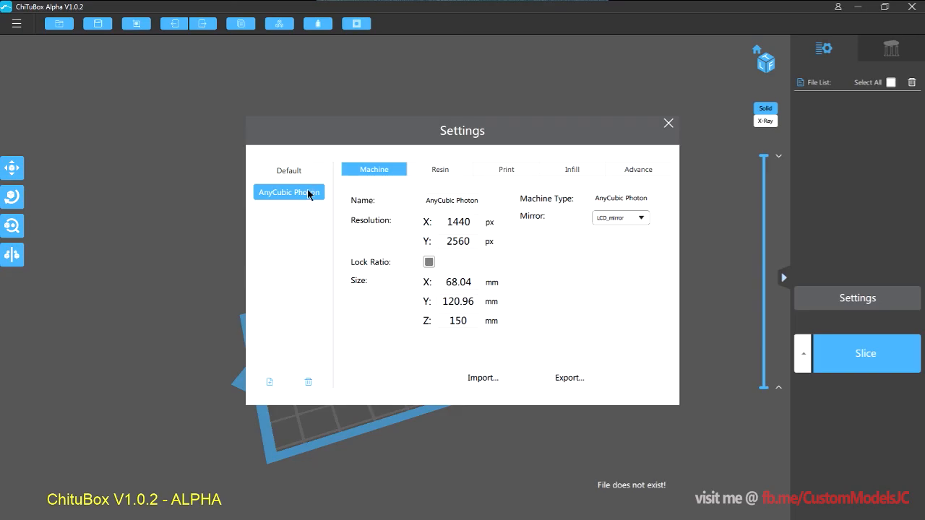
{"action": "left_click", "coordinate": [440, 169]}
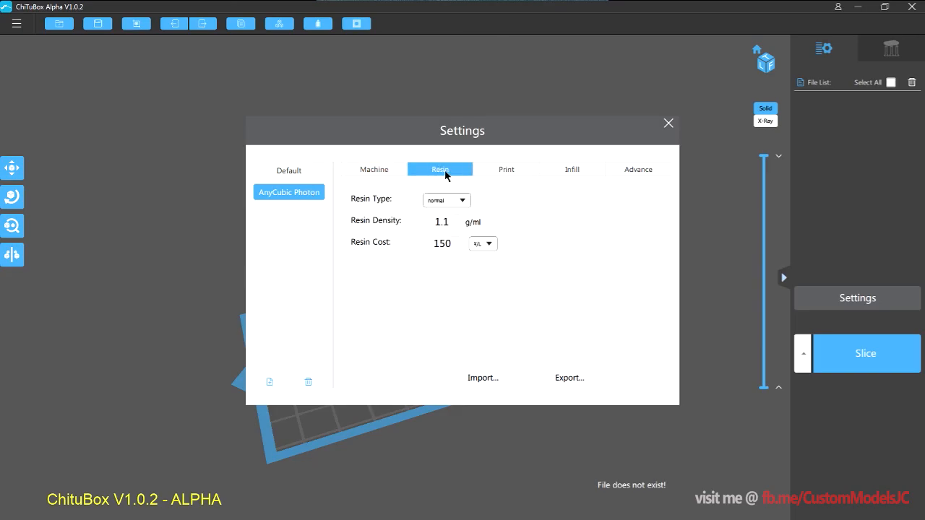
{"action": "left_click", "coordinate": [506, 169]}
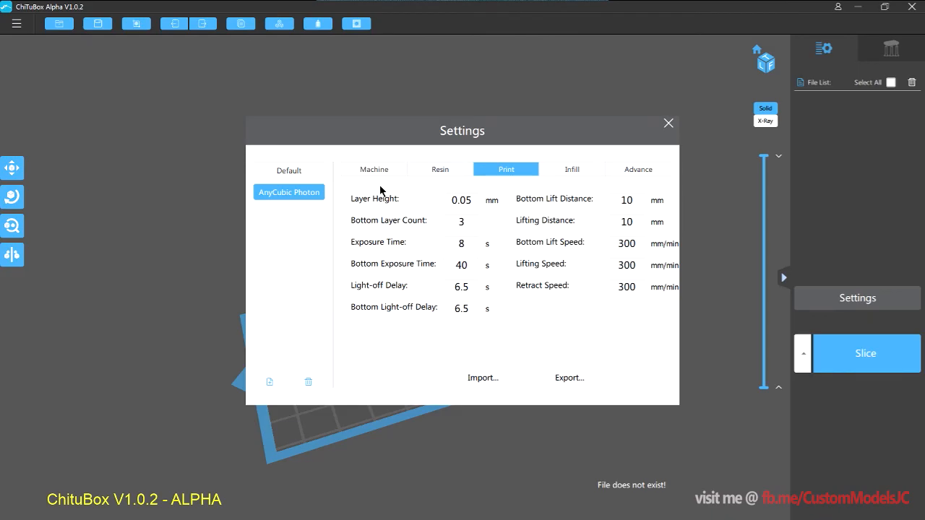
{"action": "mouse_move", "coordinate": [412, 263]}
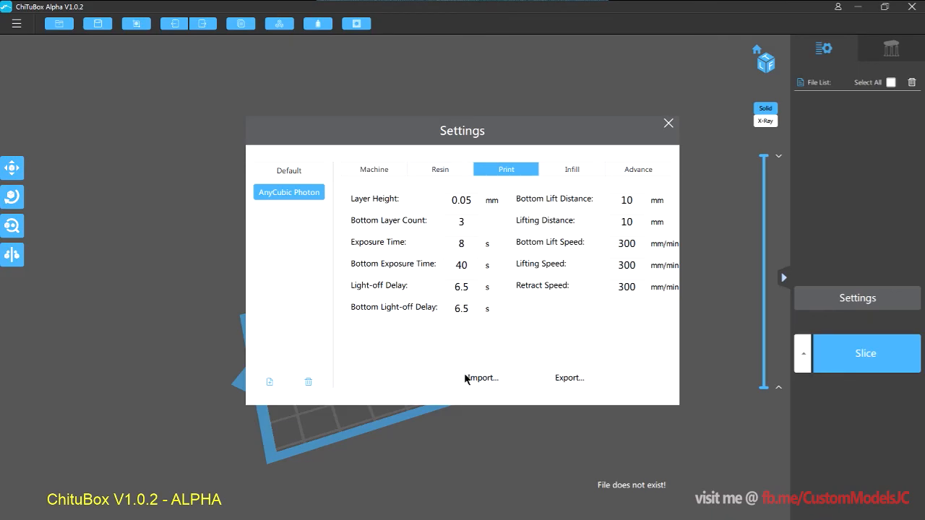
{"action": "mouse_move", "coordinate": [470, 379]}
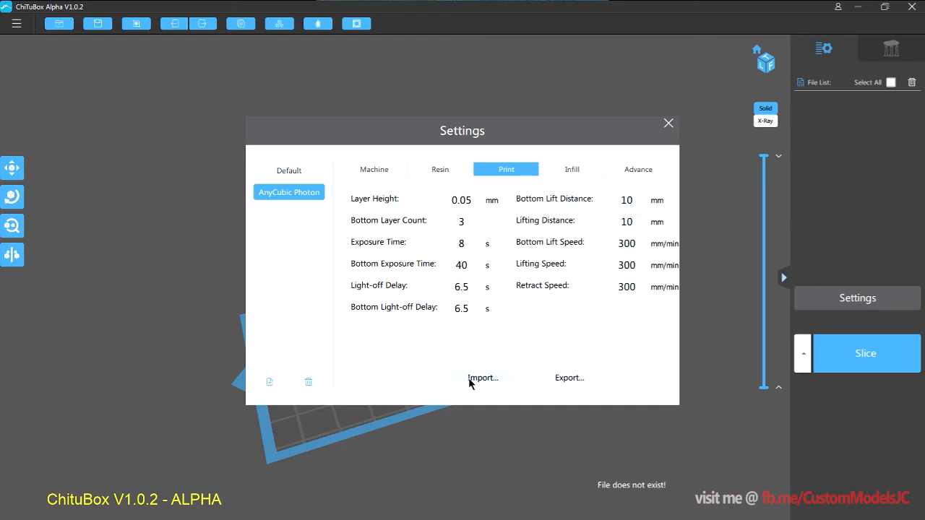
{"action": "mouse_move", "coordinate": [547, 384]}
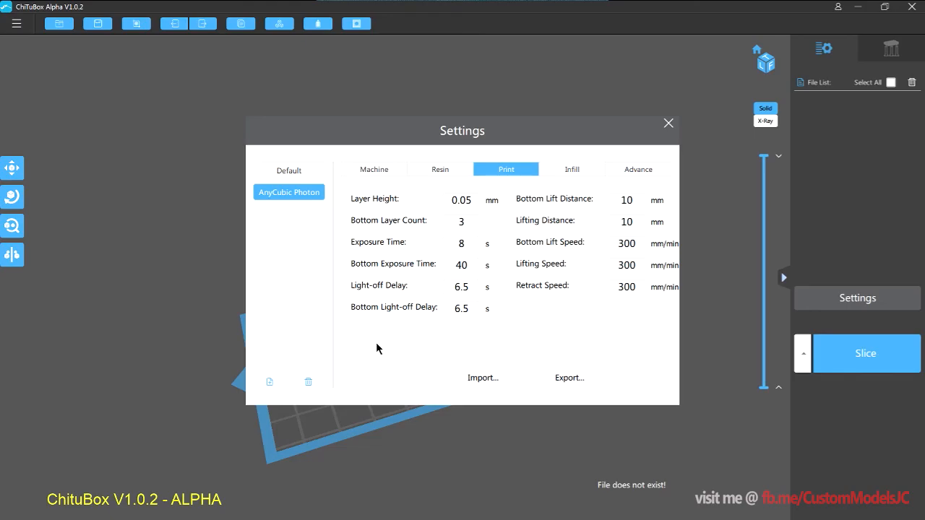
{"action": "mouse_move", "coordinate": [445, 330]}
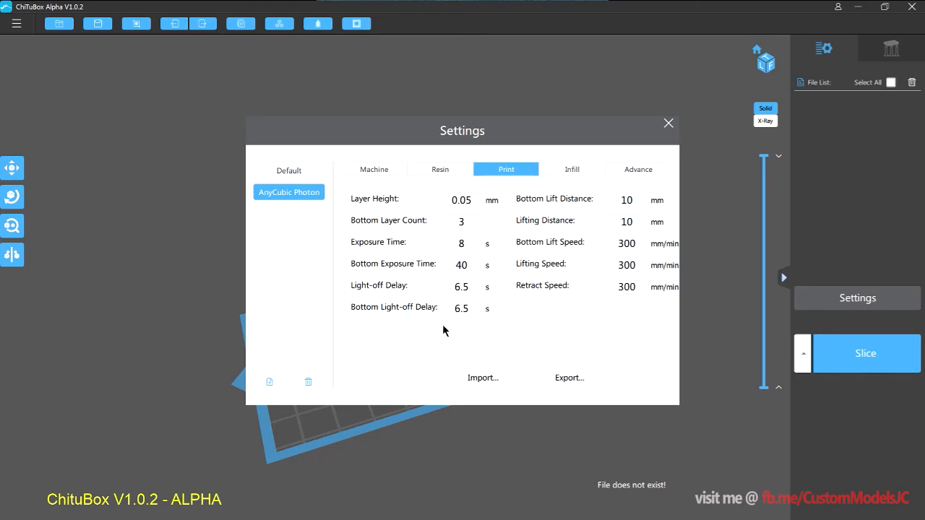
{"action": "mouse_move", "coordinate": [416, 328]}
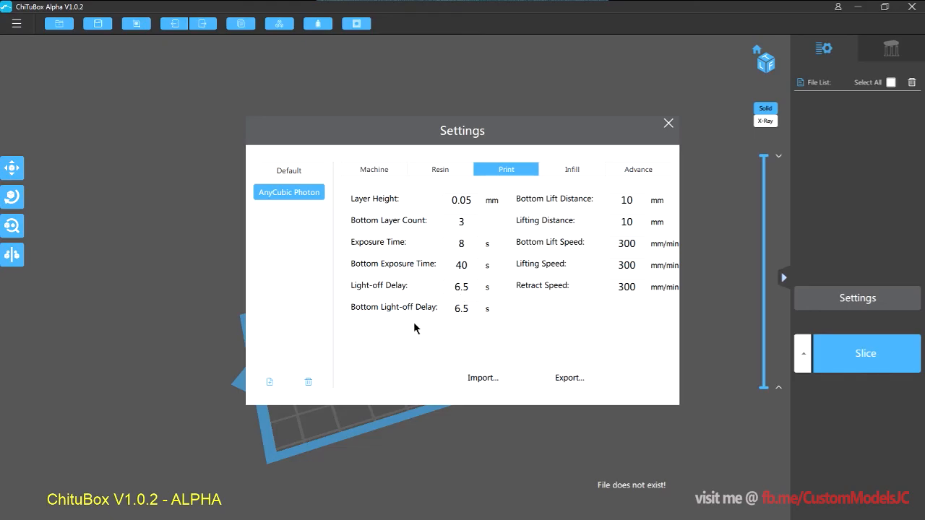
{"action": "mouse_move", "coordinate": [425, 325]}
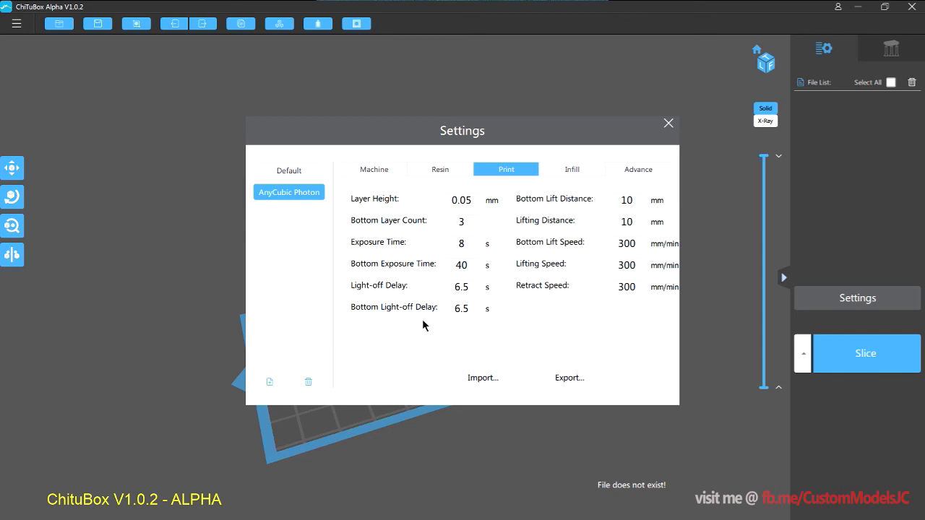
{"action": "mouse_move", "coordinate": [533, 139]}
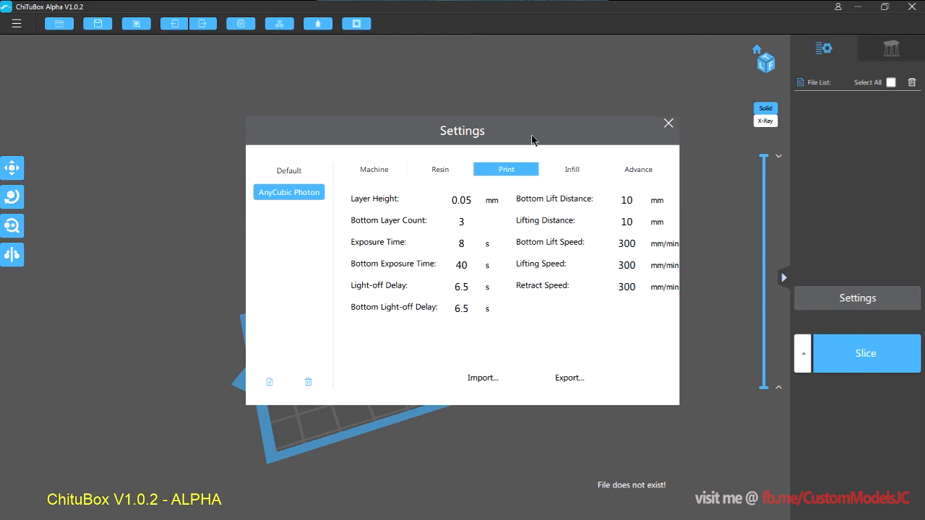
Close Settings and choose 2.AnyCubic Photon in the Slice profile dropdown
{"action": "left_click", "coordinate": [668, 123]}
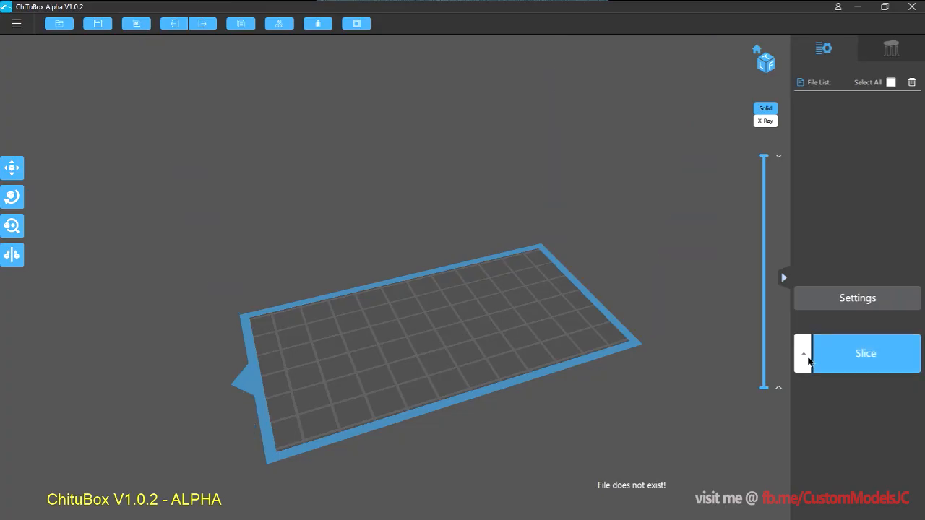
{"action": "left_click", "coordinate": [803, 353]}
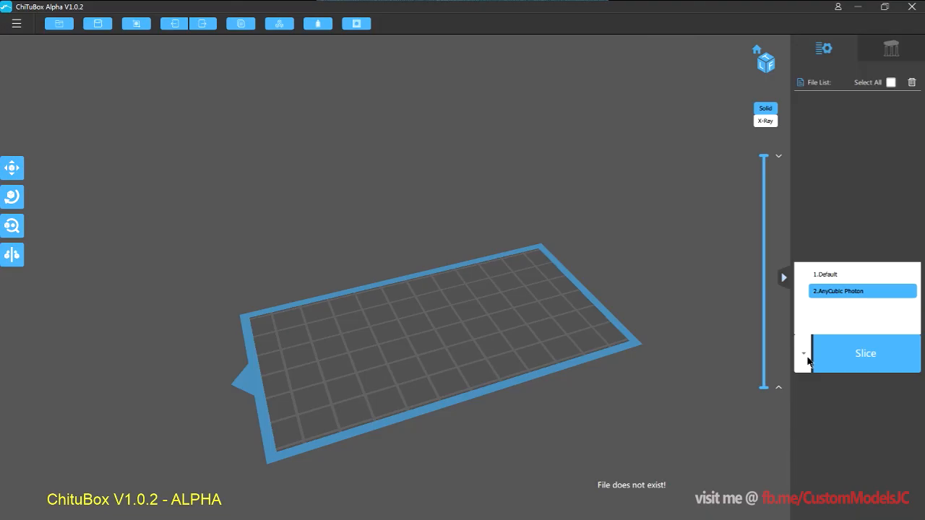
{"action": "mouse_move", "coordinate": [811, 343]}
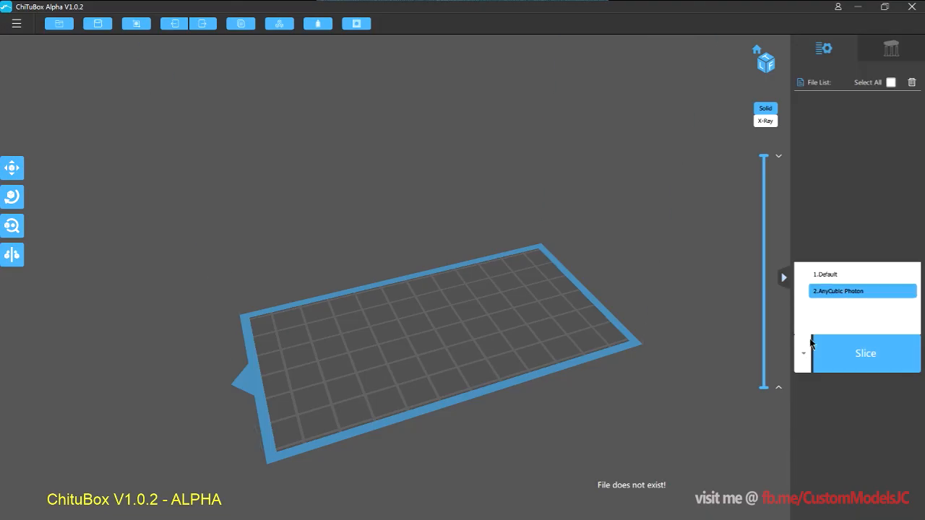
{"action": "mouse_move", "coordinate": [804, 353]}
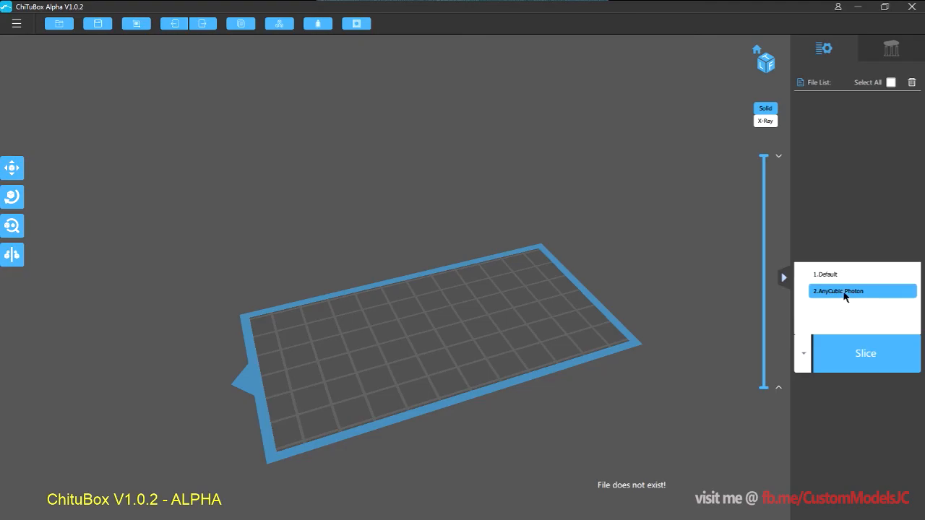
{"action": "mouse_move", "coordinate": [841, 303]}
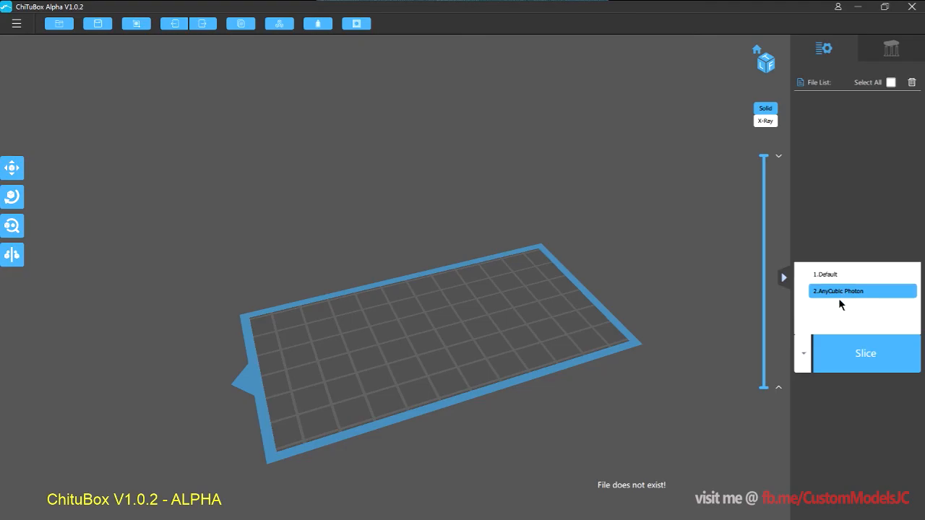